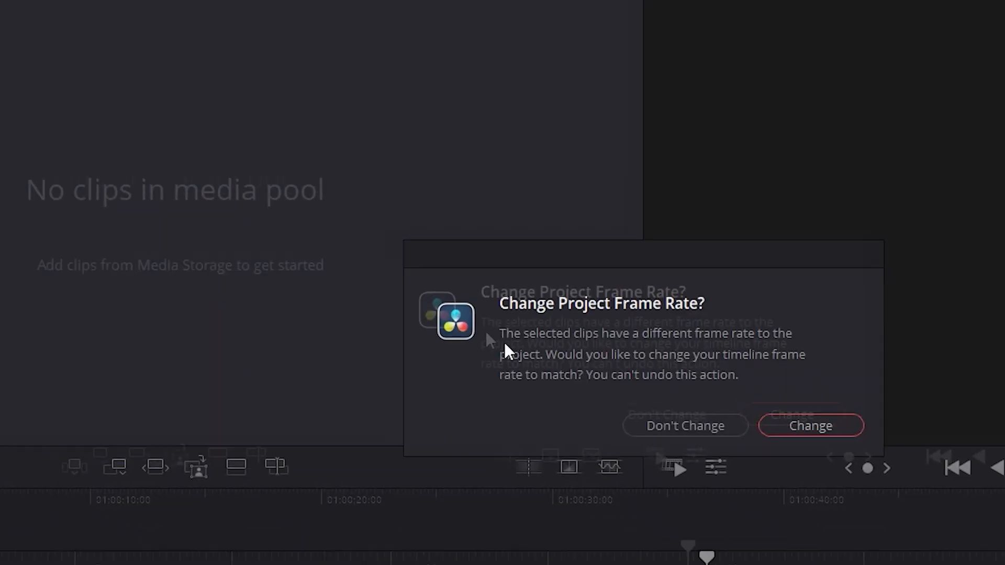
- Accept the frame-rate change so the rainy-night taxi clip lands on the Cut page timeline
left_click(811, 425)
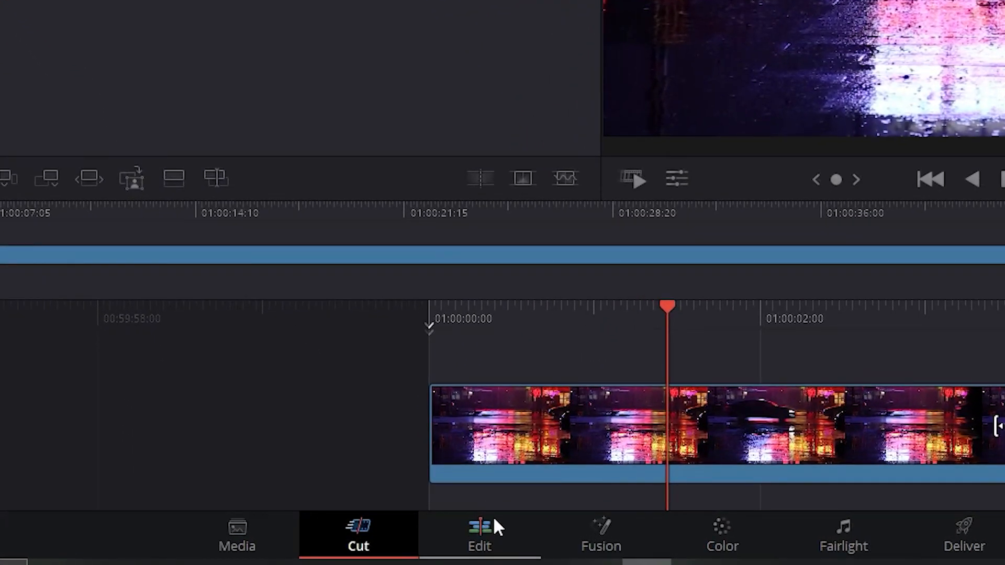
- On the Edit page, blade the taxi clip around 01:00:01:10 and 01:00:01:20 into three pieces
left_click(480, 536)
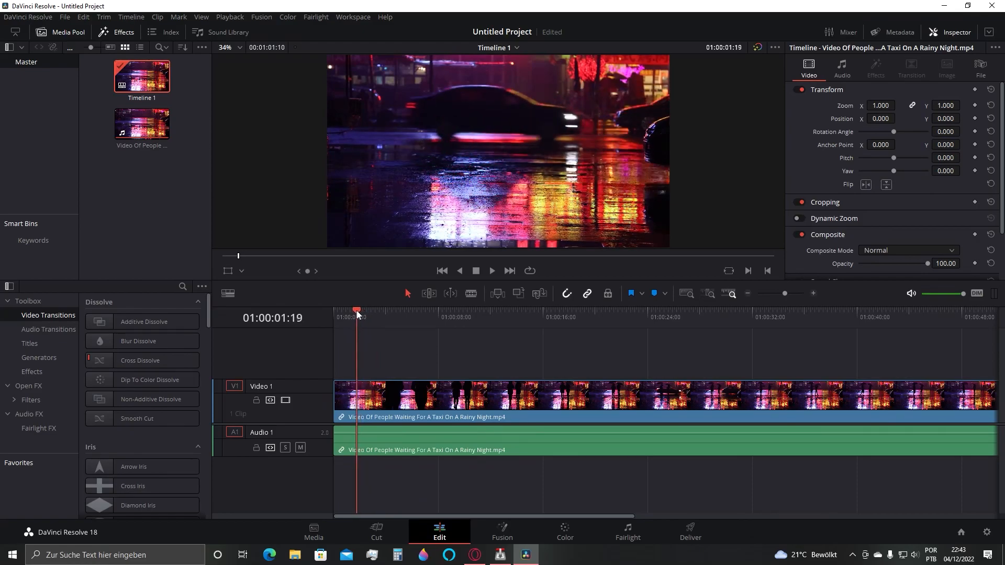
left_click(461, 312)
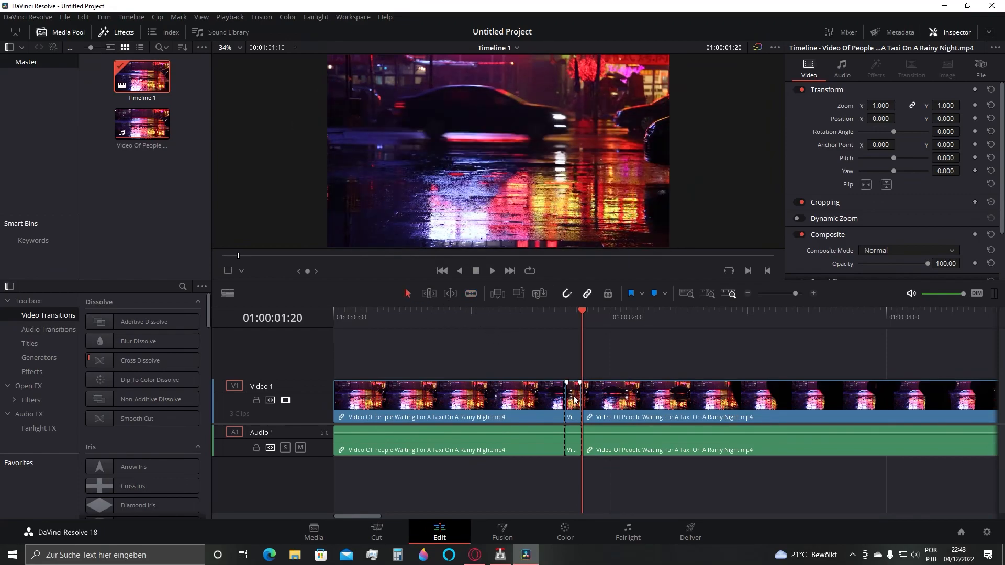
- Turn the short middle piece into a Freeze Frame via Change Clip Speed
right_click(574, 399)
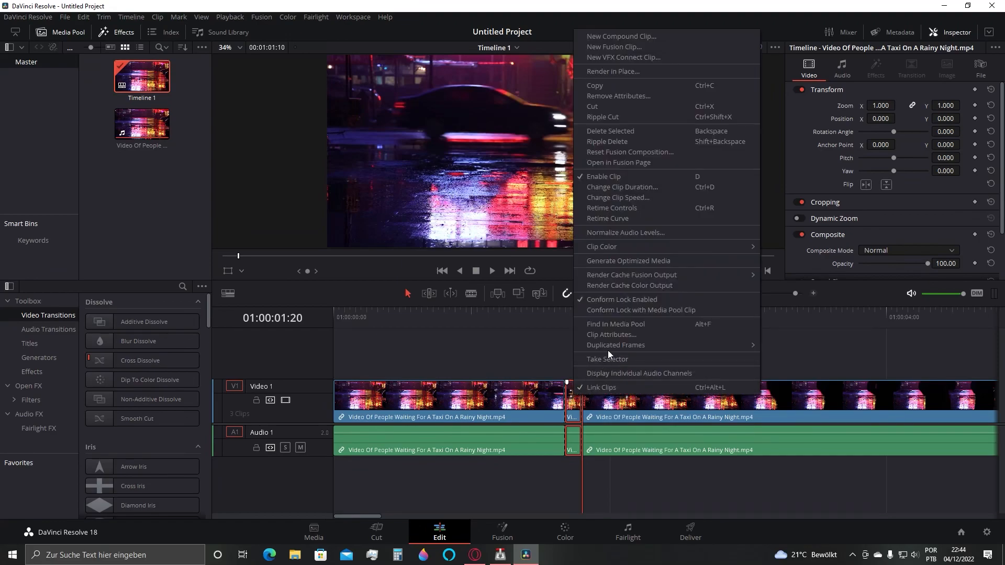
mouse_move(649, 199)
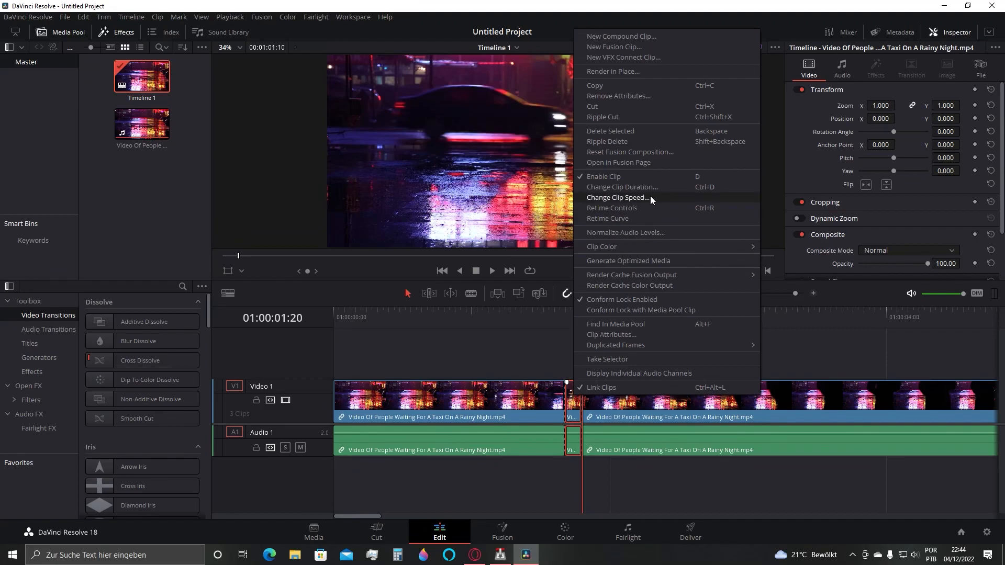
left_click(618, 197)
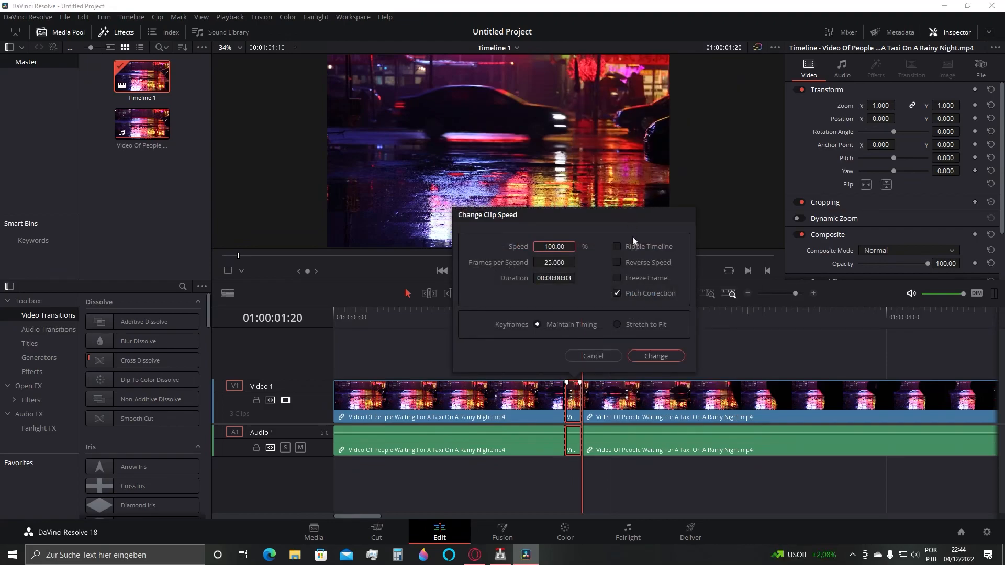
left_click(618, 278)
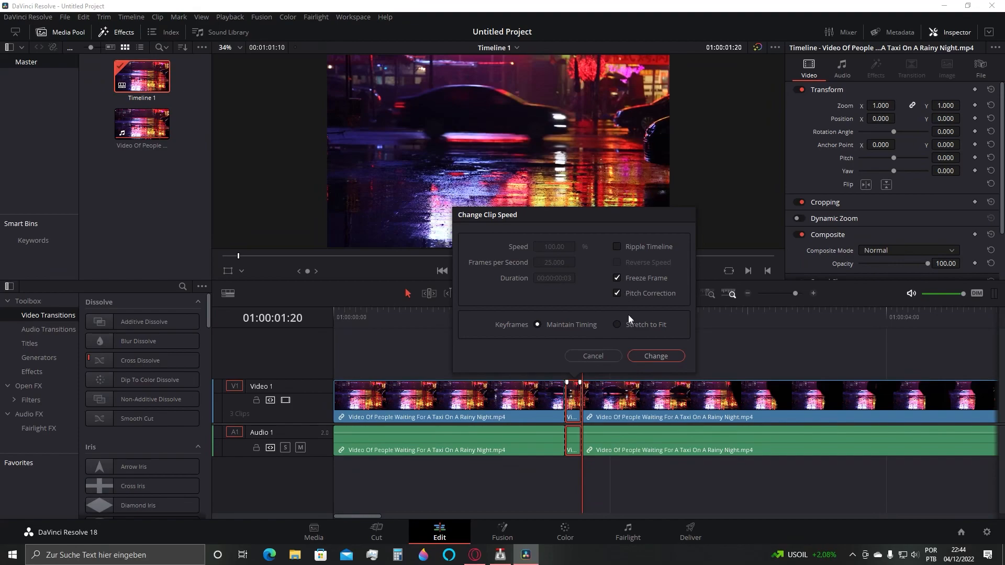
left_click(655, 356)
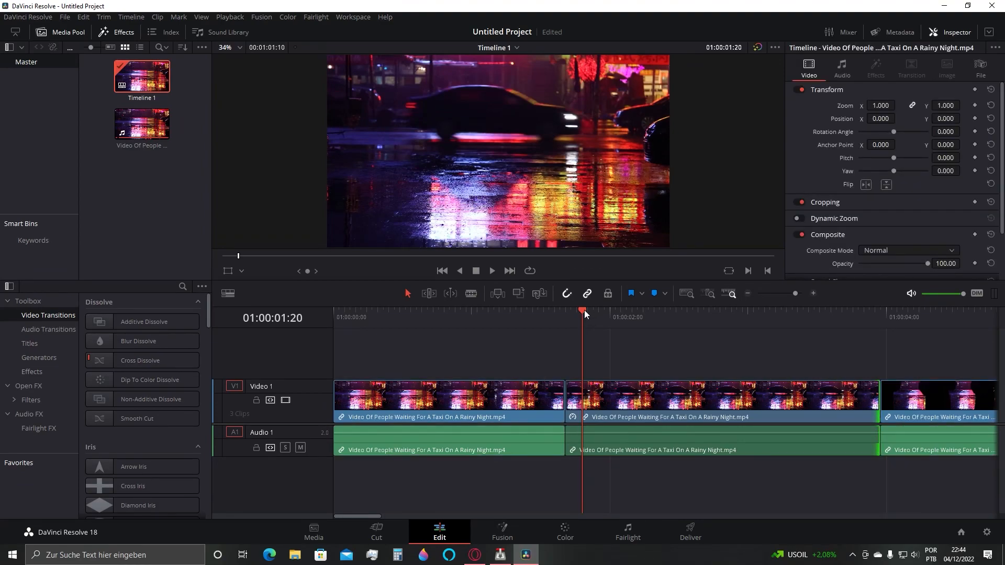
- Park the playhead at the timeline start and play back the edit with the freeze-frame hold
left_click(333, 312)
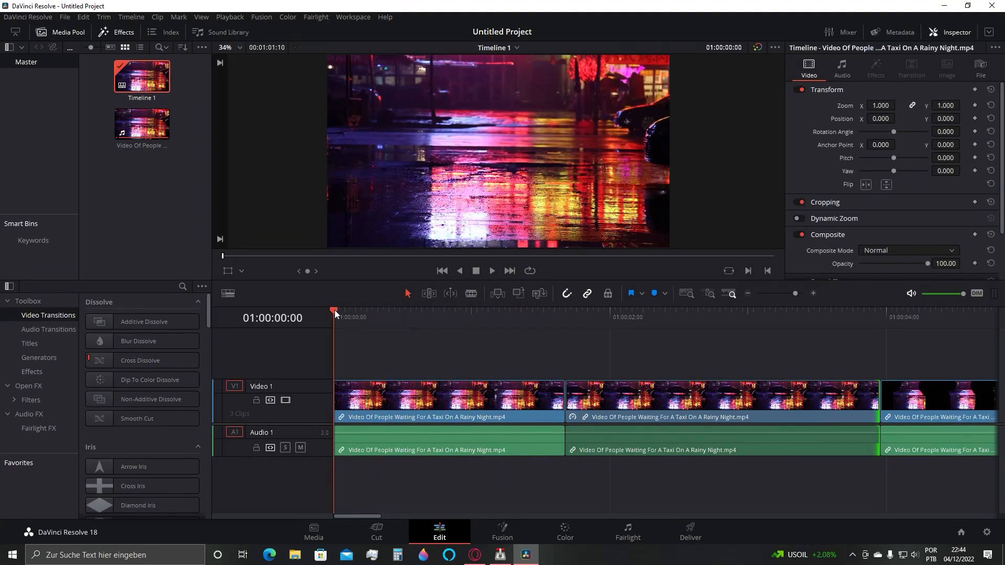
left_click(493, 270)
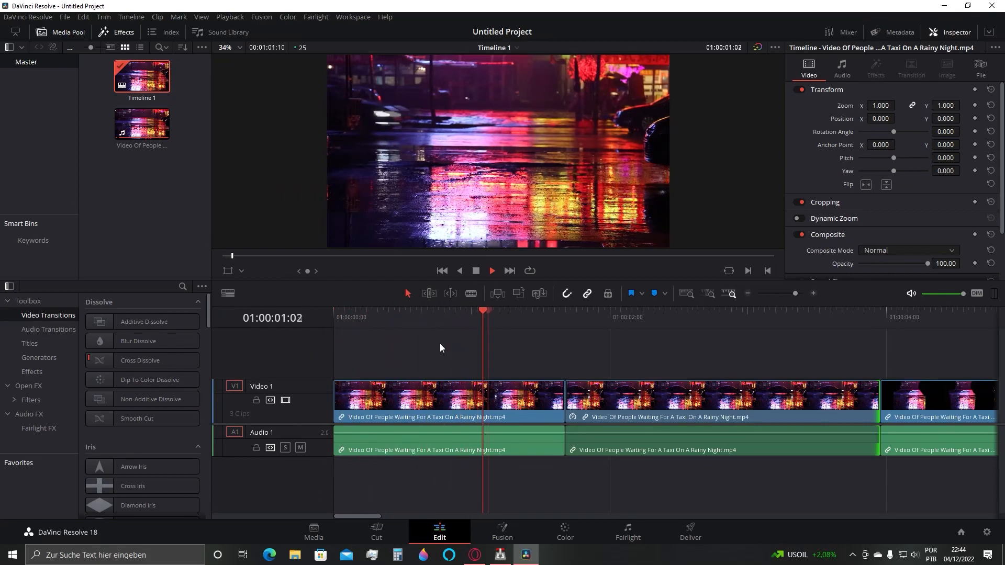